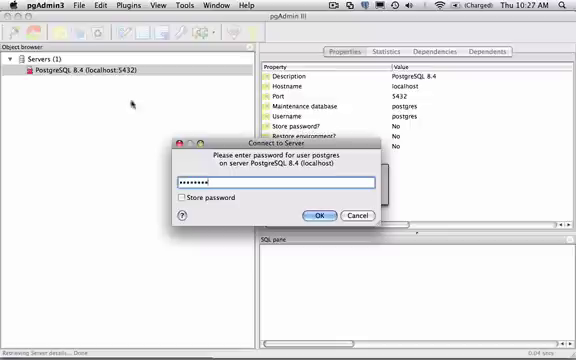
Step: Confirm the postgres password to connect to the local PostgreSQL 8.4 server
{"action": "left_click", "coordinate": [314, 216]}
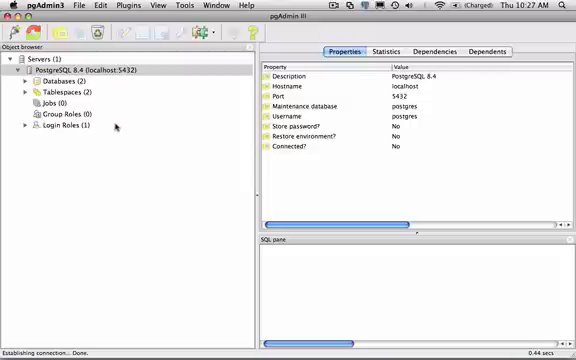
Step: Select the local PostgreSQL 8.4 server in the object browser
{"action": "left_click", "coordinate": [90, 66]}
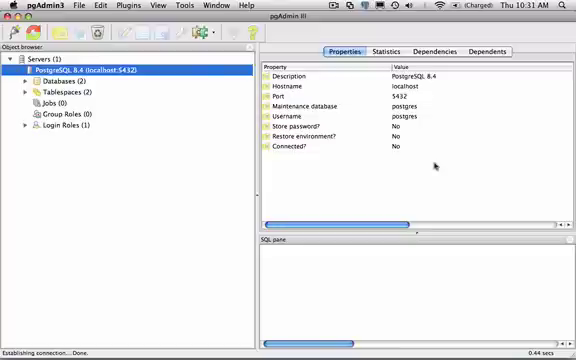
{"action": "mouse_move", "coordinate": [435, 165]}
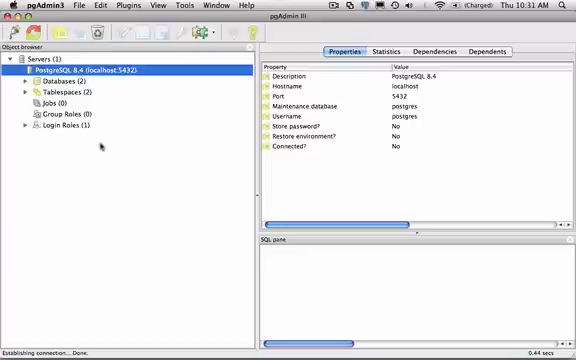
{"action": "mouse_move", "coordinate": [97, 143]}
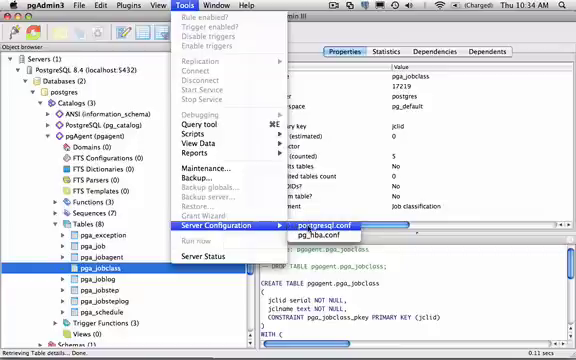
{"action": "left_click", "coordinate": [204, 9]}
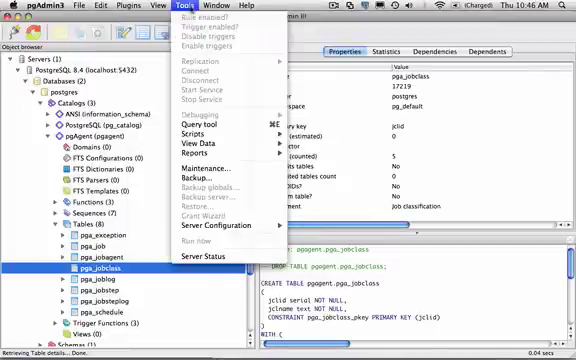
{"action": "left_click", "coordinate": [190, 174]}
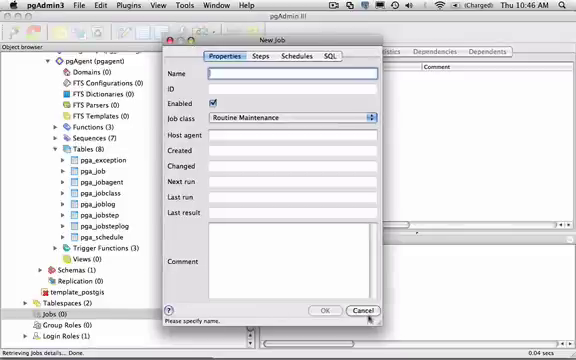
{"action": "left_click", "coordinate": [368, 310]}
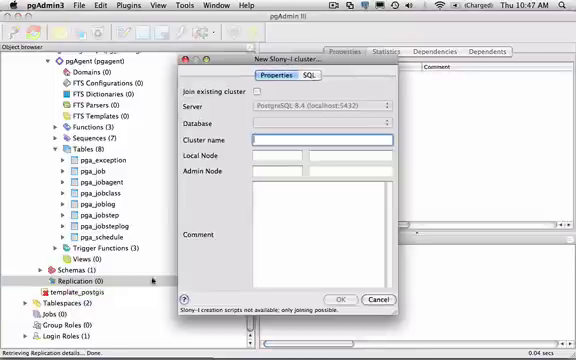
{"action": "mouse_move", "coordinate": [225, 200]}
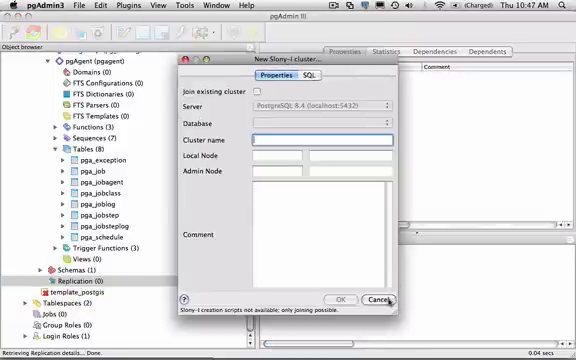
{"action": "left_click", "coordinate": [383, 298]}
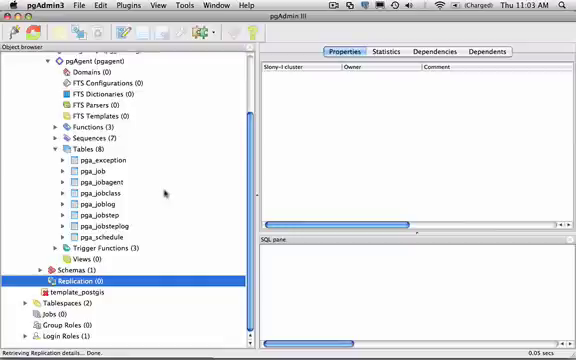
Step: Select the pga_jobclass table and bring up its context menu
{"action": "left_click", "coordinate": [94, 194]}
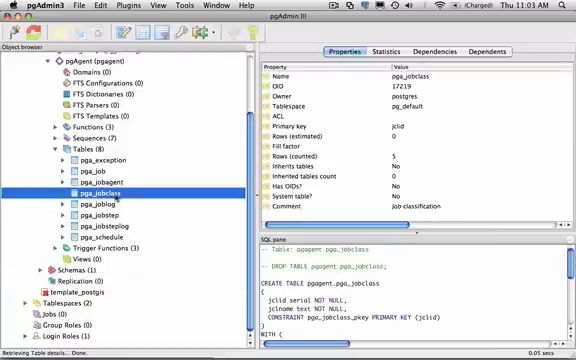
{"action": "right_click", "coordinate": [104, 193]}
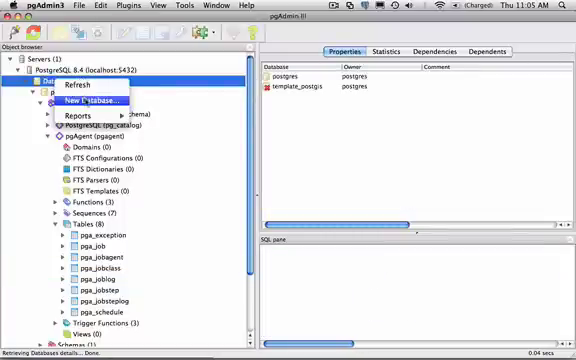
Step: Create database 'mydb' and expand it down to its public schema
{"action": "left_click", "coordinate": [86, 100]}
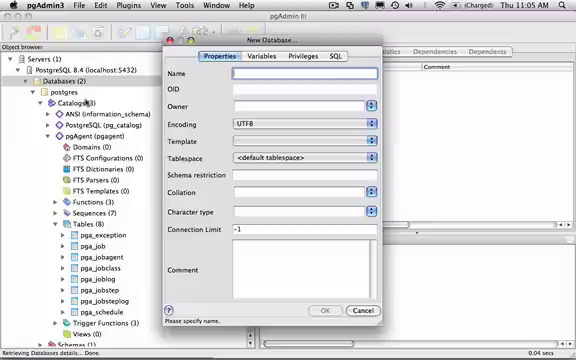
{"action": "type", "text": "mydb"}
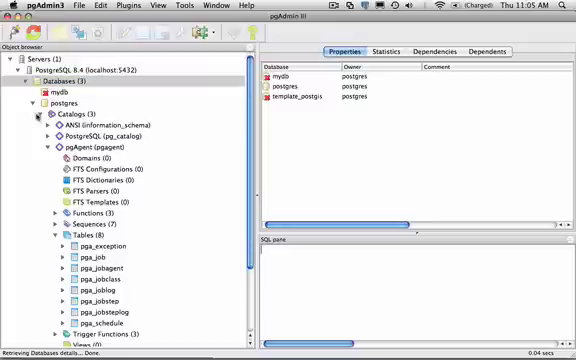
{"action": "left_click", "coordinate": [50, 91]}
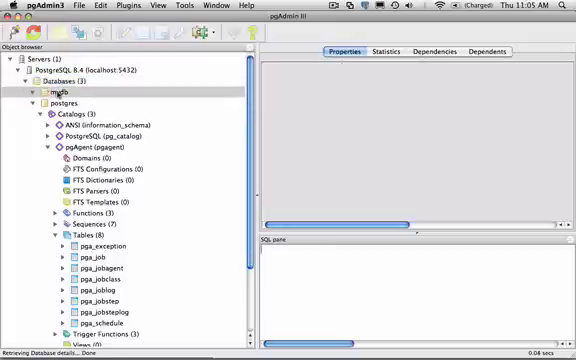
{"action": "left_click", "coordinate": [50, 91]}
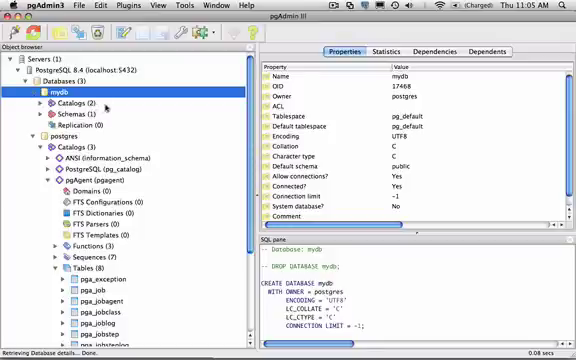
{"action": "mouse_move", "coordinate": [163, 221]}
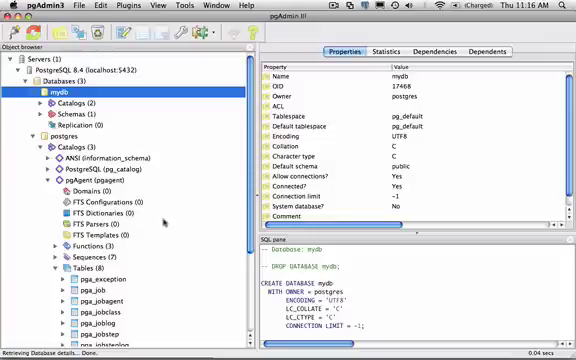
{"action": "left_click", "coordinate": [38, 117]}
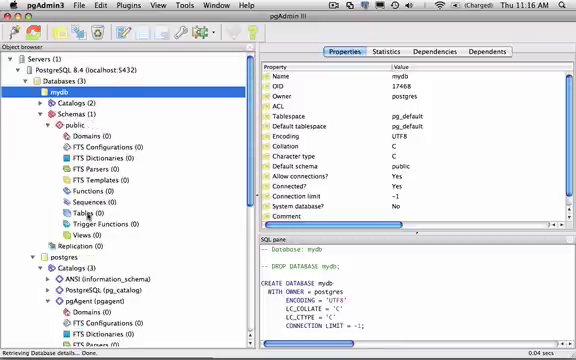
Step: Start a new table named 'cities' and begin adding its first column
{"action": "right_click", "coordinate": [76, 214]}
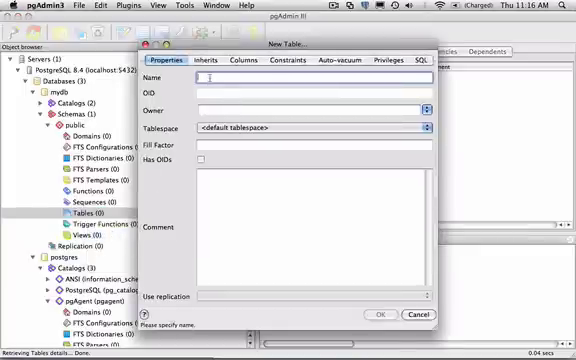
{"action": "type", "text": "cities"}
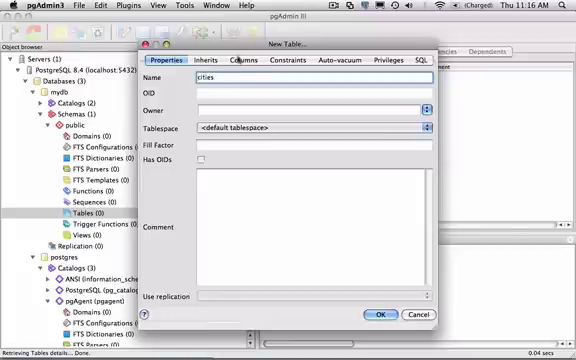
{"action": "left_click", "coordinate": [245, 62]}
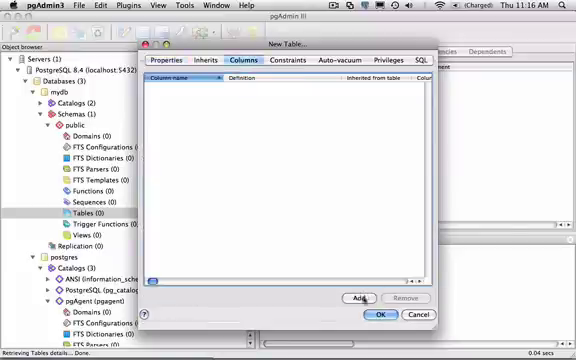
{"action": "left_click", "coordinate": [365, 298]}
{"action": "type", "text": "name"}
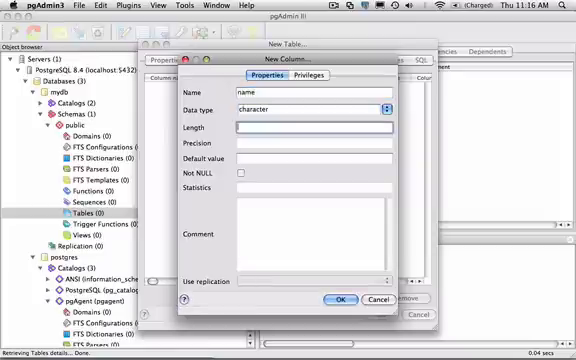
Step: Add column name as character(80) and start the 'location' column
{"action": "type", "text": "80"}
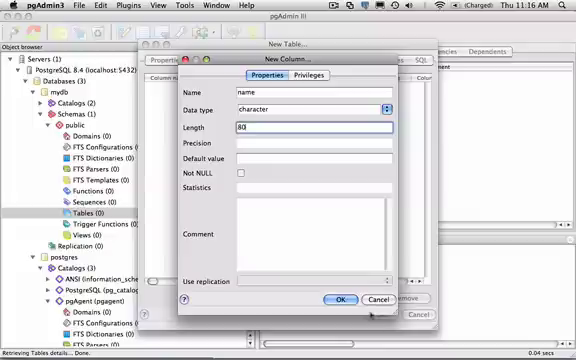
{"action": "left_click", "coordinate": [338, 300]}
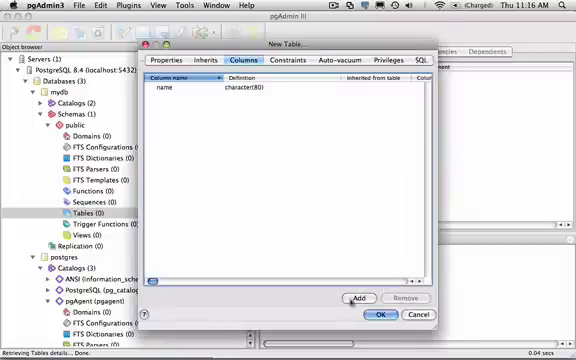
{"action": "left_click", "coordinate": [356, 297]}
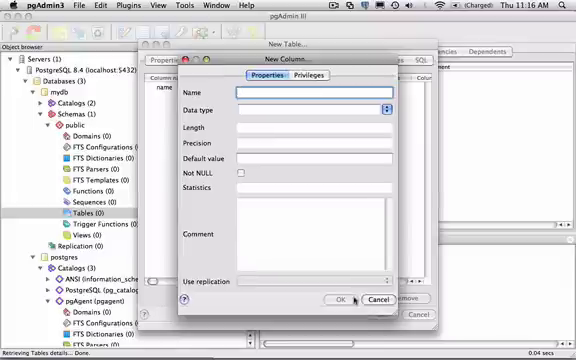
{"action": "type", "text": "location"}
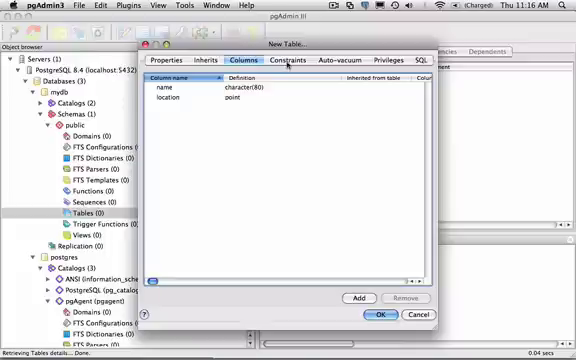
Step: Add primary key pk_city_name on the name column and create the cities table
{"action": "left_click", "coordinate": [286, 62]}
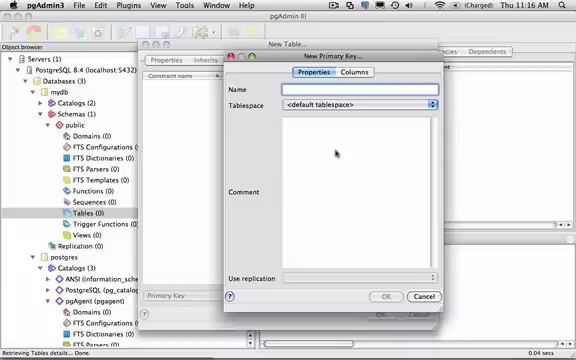
{"action": "type", "text": "pk_city_name"}
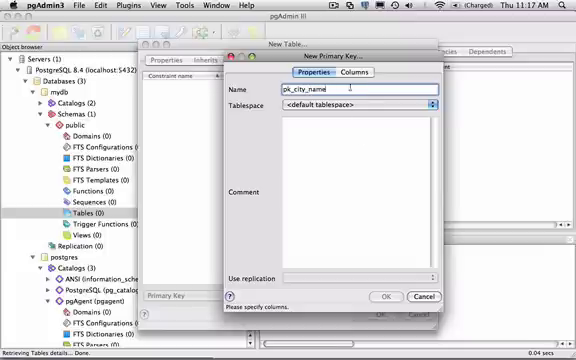
{"action": "left_click", "coordinate": [365, 73]}
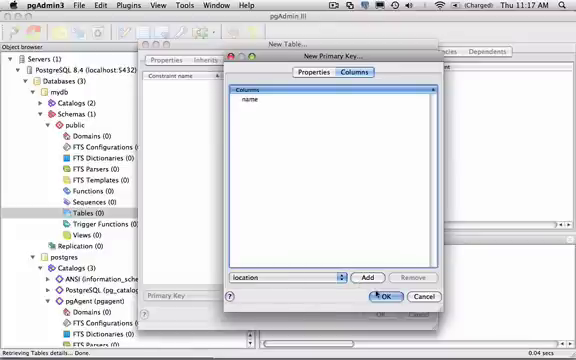
{"action": "left_click", "coordinate": [384, 297]}
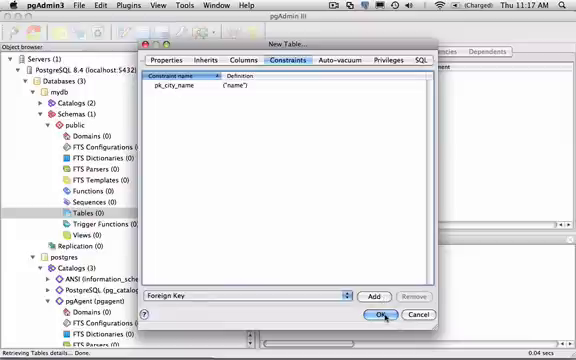
{"action": "left_click", "coordinate": [380, 315]}
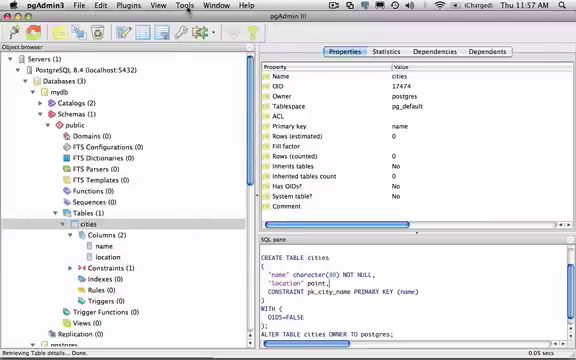
Step: Open the SQL query window for mydb
{"action": "left_click", "coordinate": [182, 8]}
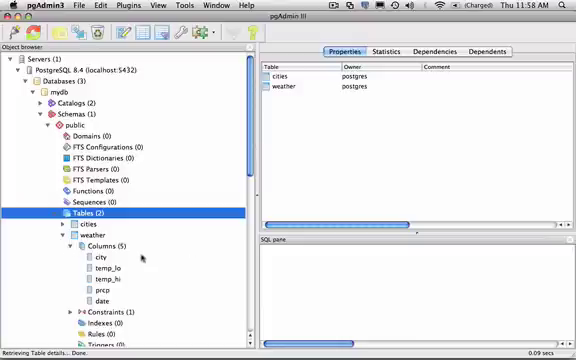
Step: Scroll down the object browser to the weather table's columns
{"action": "scroll", "scroll_direction": "down", "scroll_amount": 3}
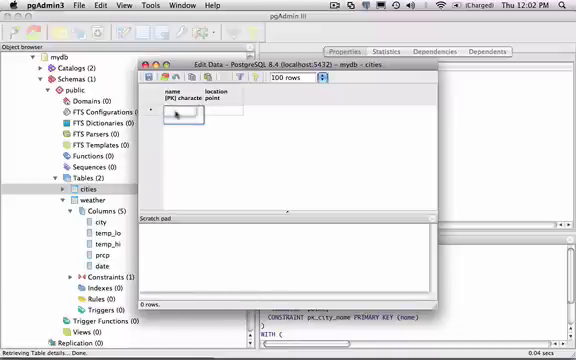
Step: Enter 'San Francisco' as the city name and type its location coordinates
{"action": "type", "text": "rancis"}
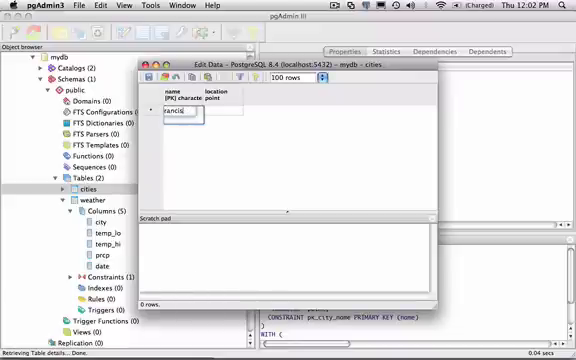
{"action": "type", "text": "San Francisco"}
{"action": "left_click", "coordinate": [223, 112]}
{"action": "type", "text": "(-193,5"}
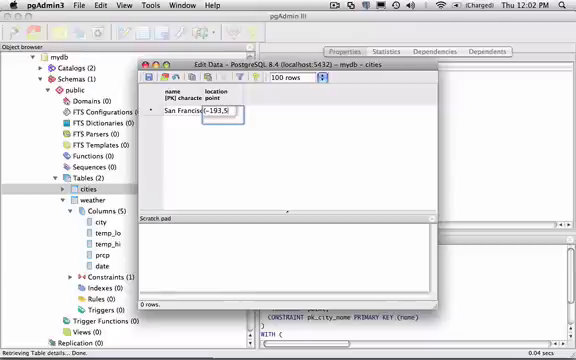
{"action": "type", "text": "4"}
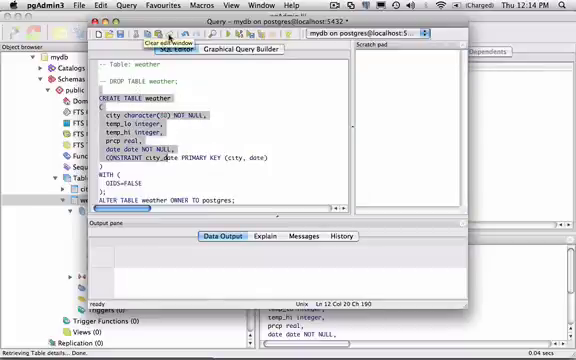
Step: Clear the CREATE TABLE weather script and switch to the graphical query builder
{"action": "left_click", "coordinate": [162, 35]}
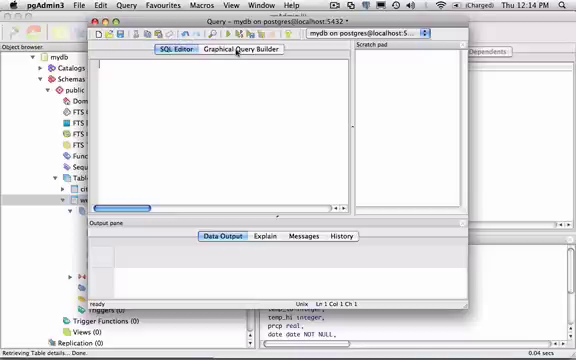
{"action": "left_click", "coordinate": [250, 50]}
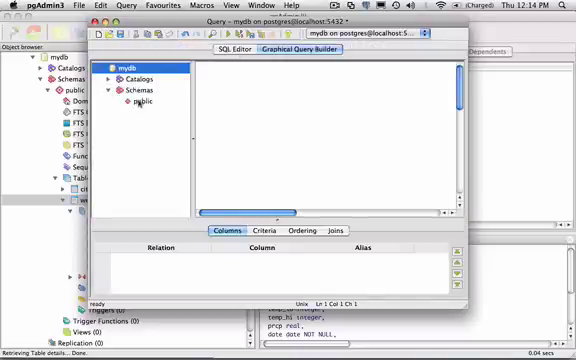
Step: Add cities and weather, select name, location, temp_lo and temp_hi, and join cities.name to weather.city
{"action": "left_click", "coordinate": [143, 101]}
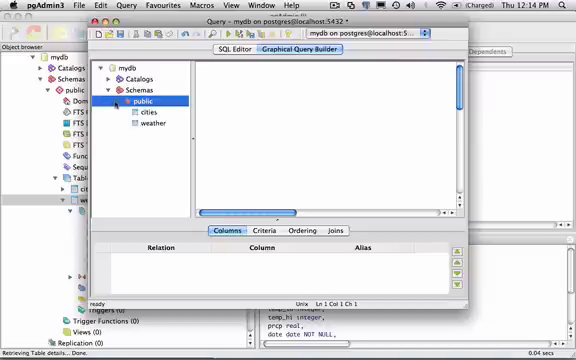
{"action": "left_click", "coordinate": [151, 110]}
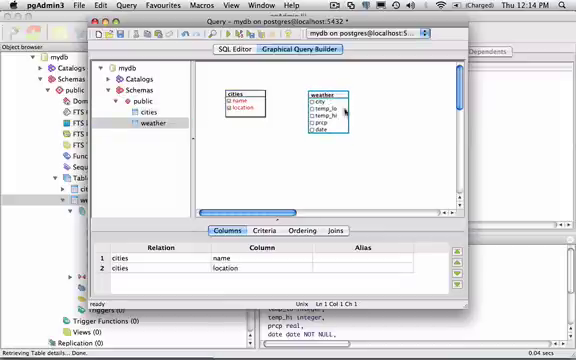
{"action": "left_click", "coordinate": [315, 108]}
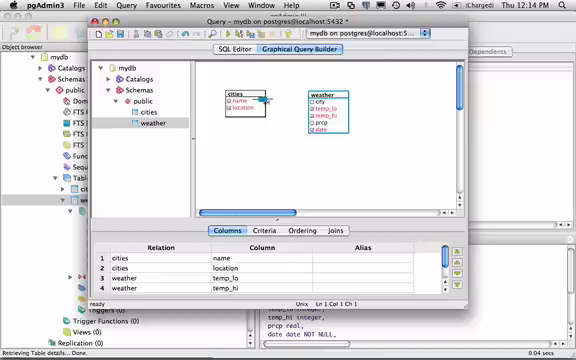
{"action": "left_click_drag", "start_coordinate": [261, 100], "coordinate": [312, 100]}
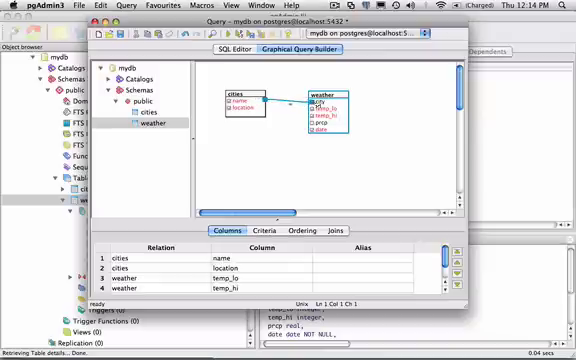